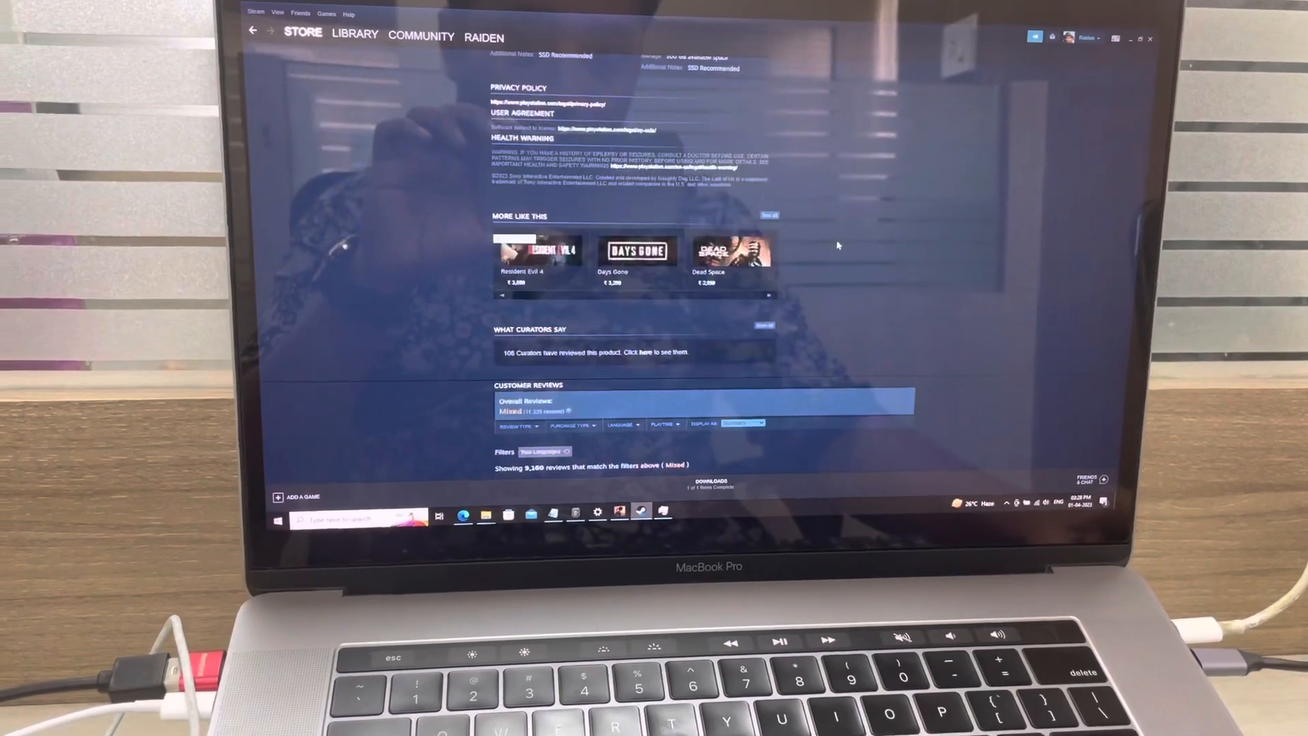
- Browse from BOOTCAMP (C:) into Users and then the personal user folder
scroll("down", 3)
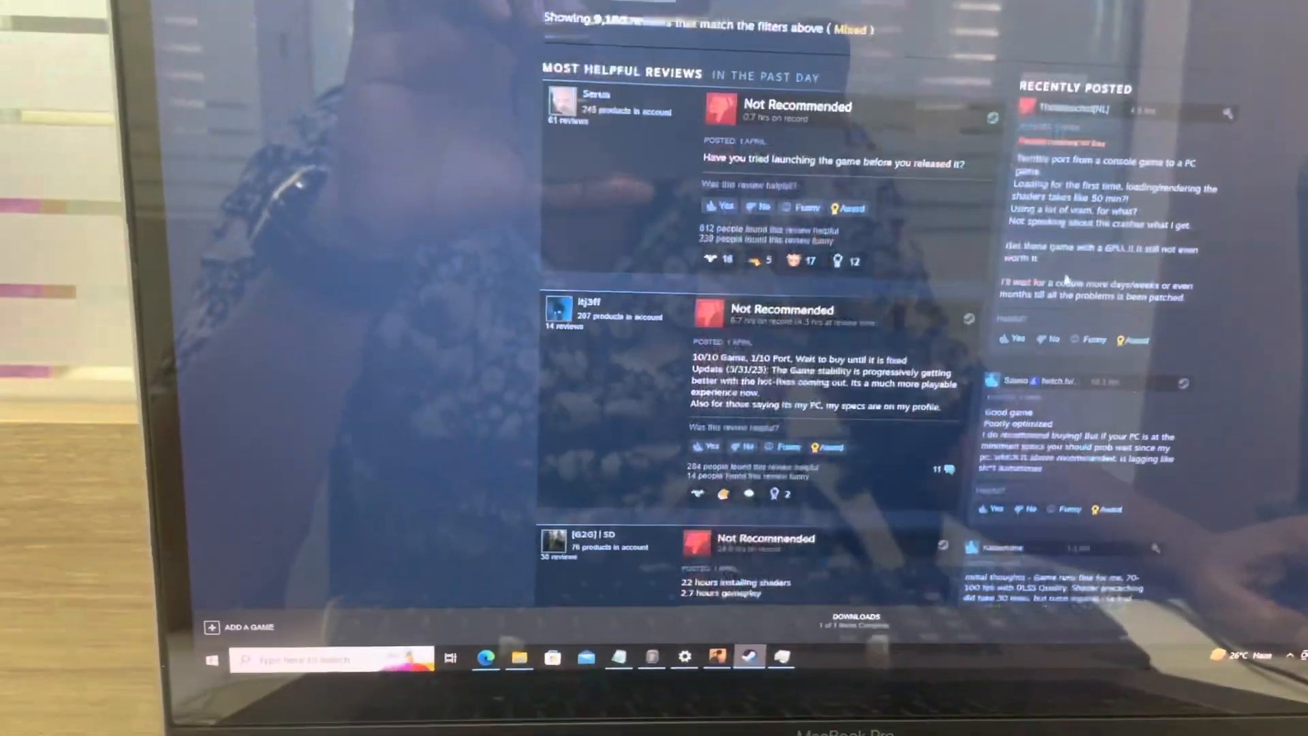
scroll("up", 3)
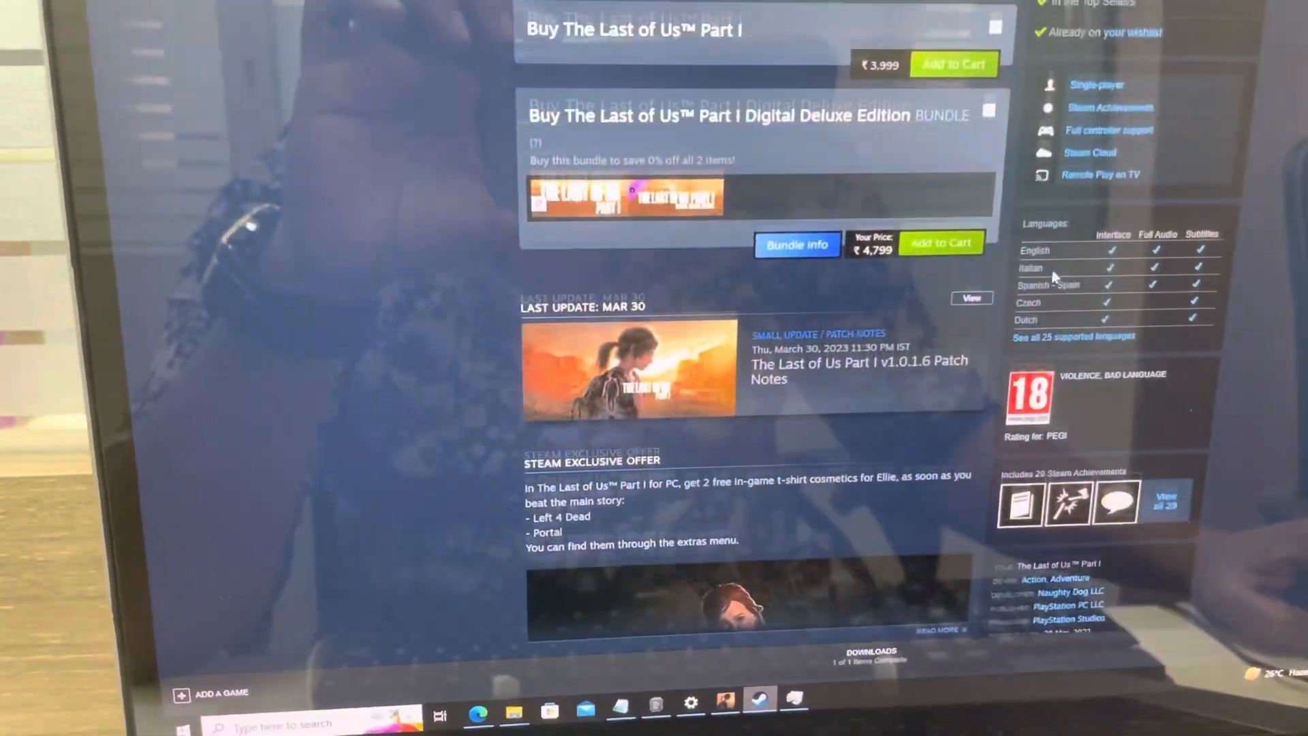
scroll("down", 3)
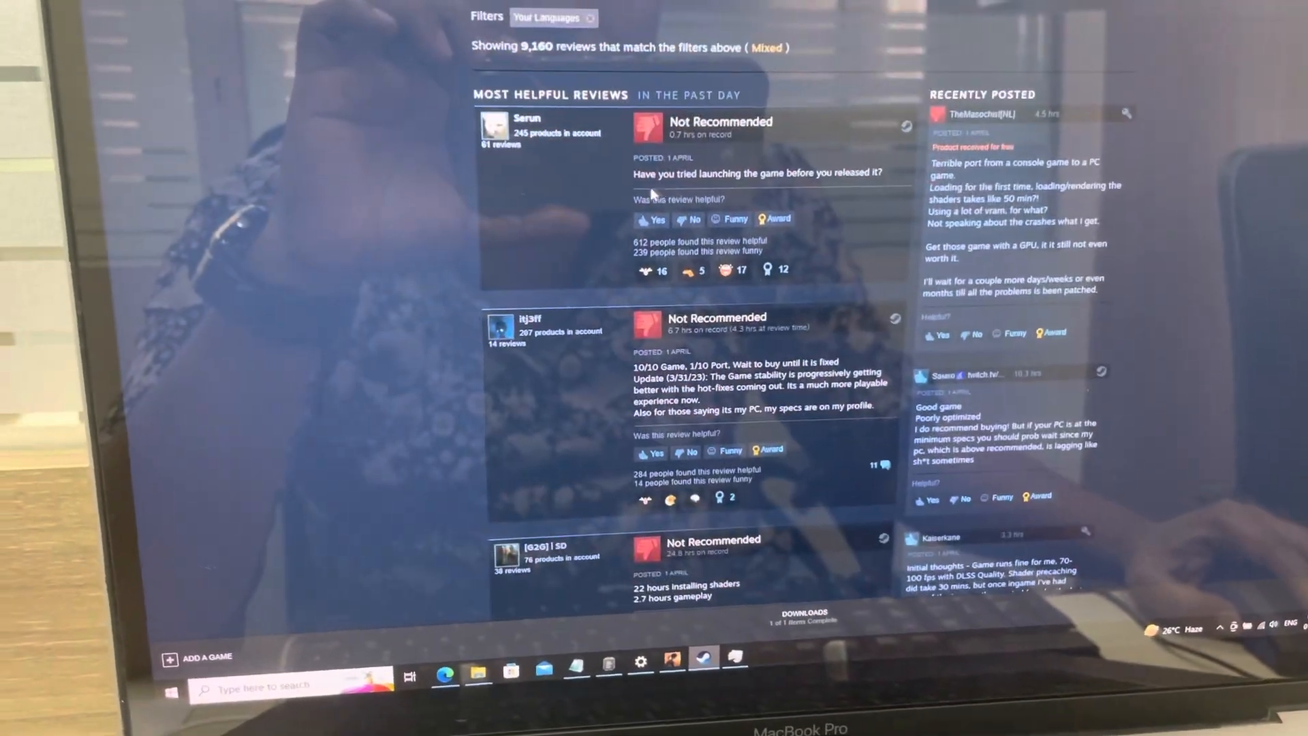
scroll("down", 3)
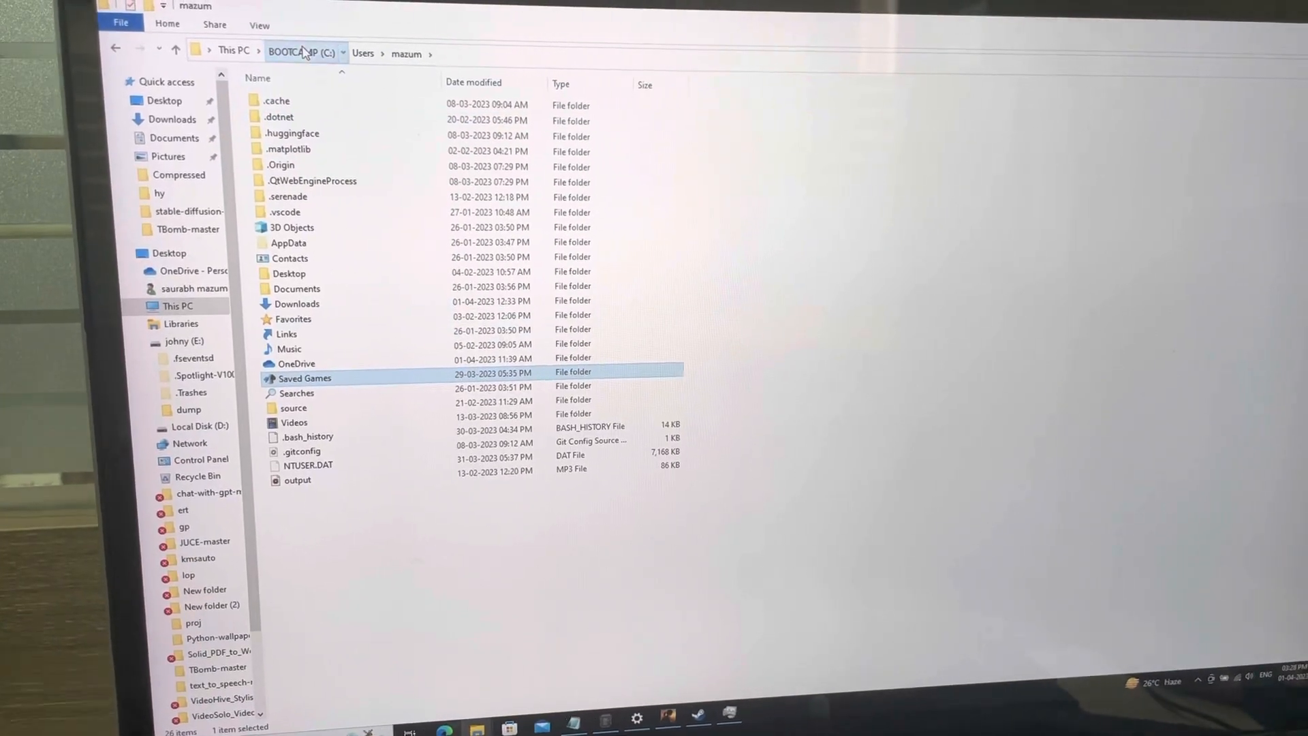
left_click(292, 53)
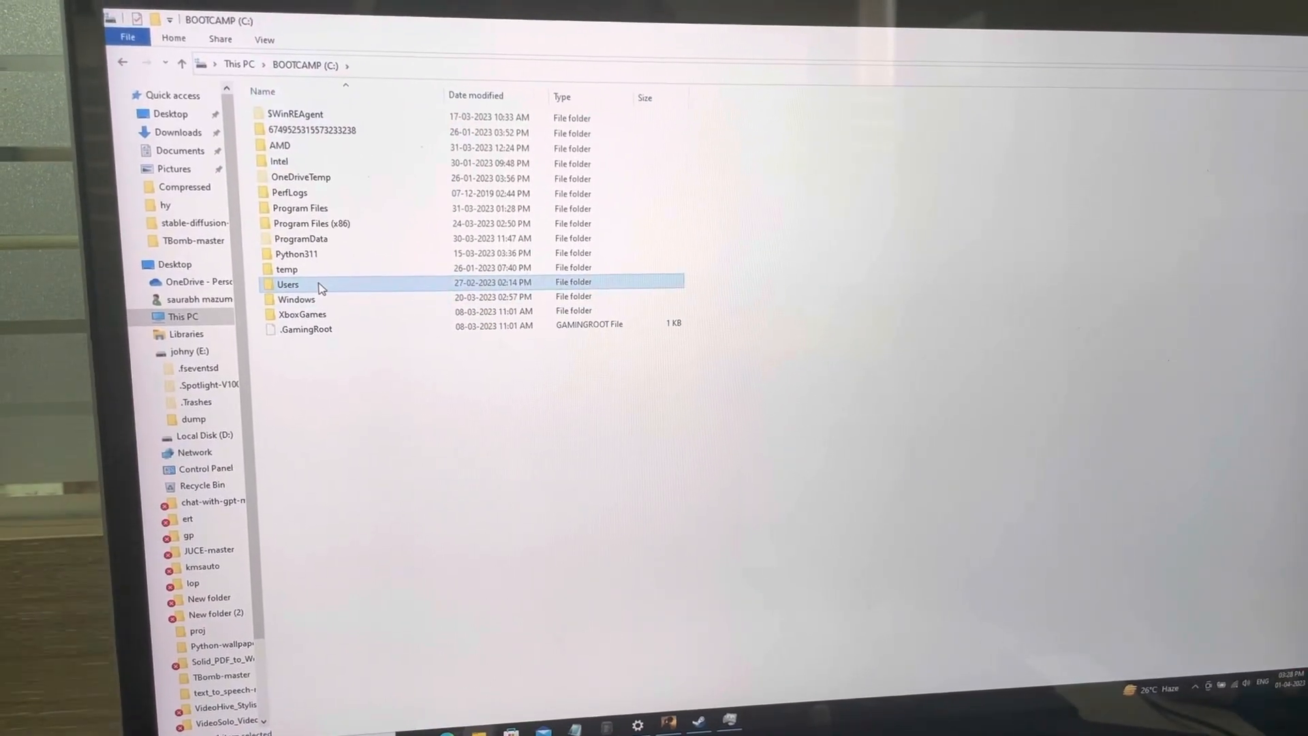
double_click(286, 284)
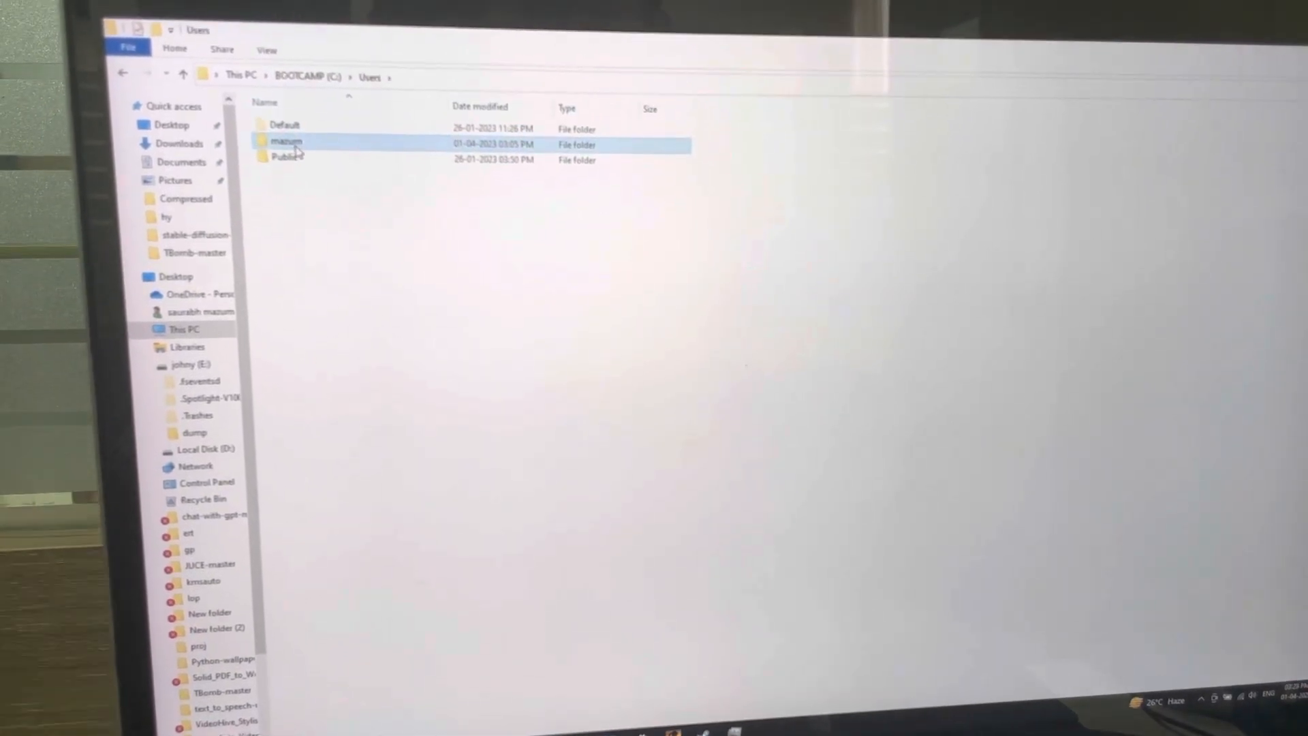
double_click(286, 141)
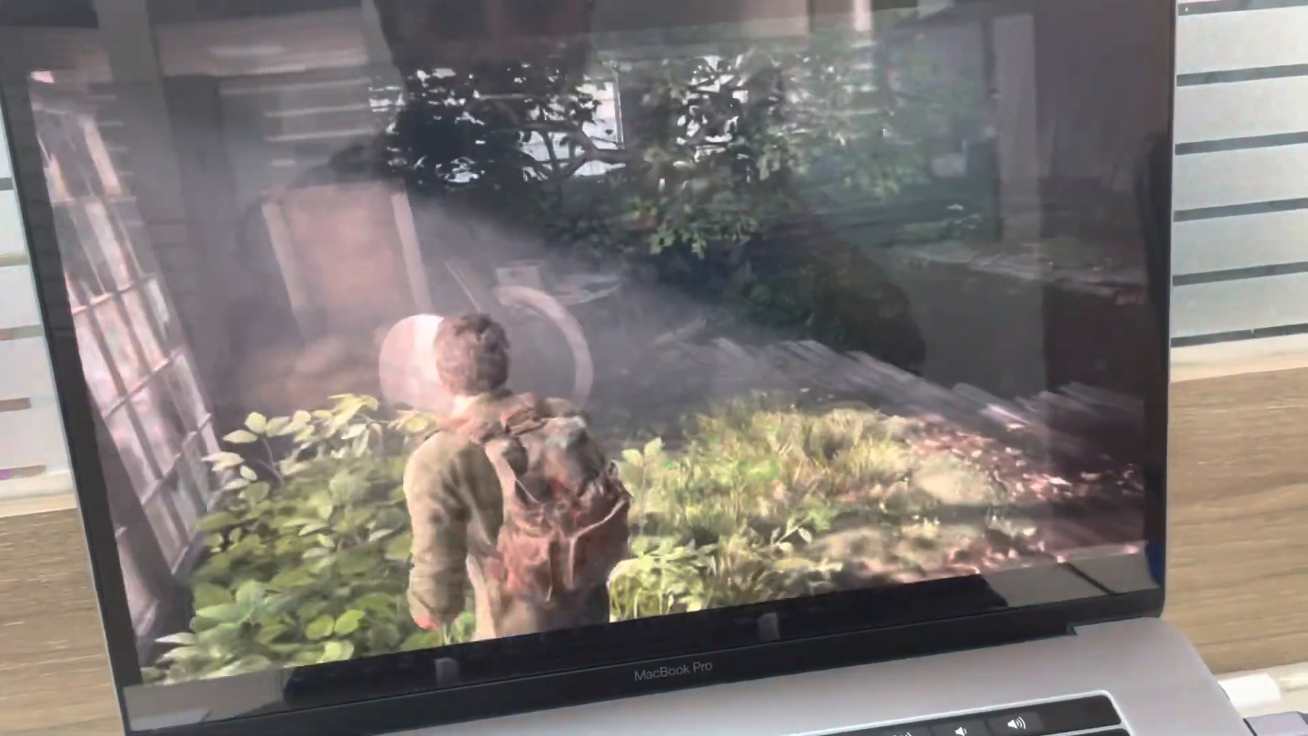
- Pause gameplay with Esc to reach the pause menu
key("Escape")
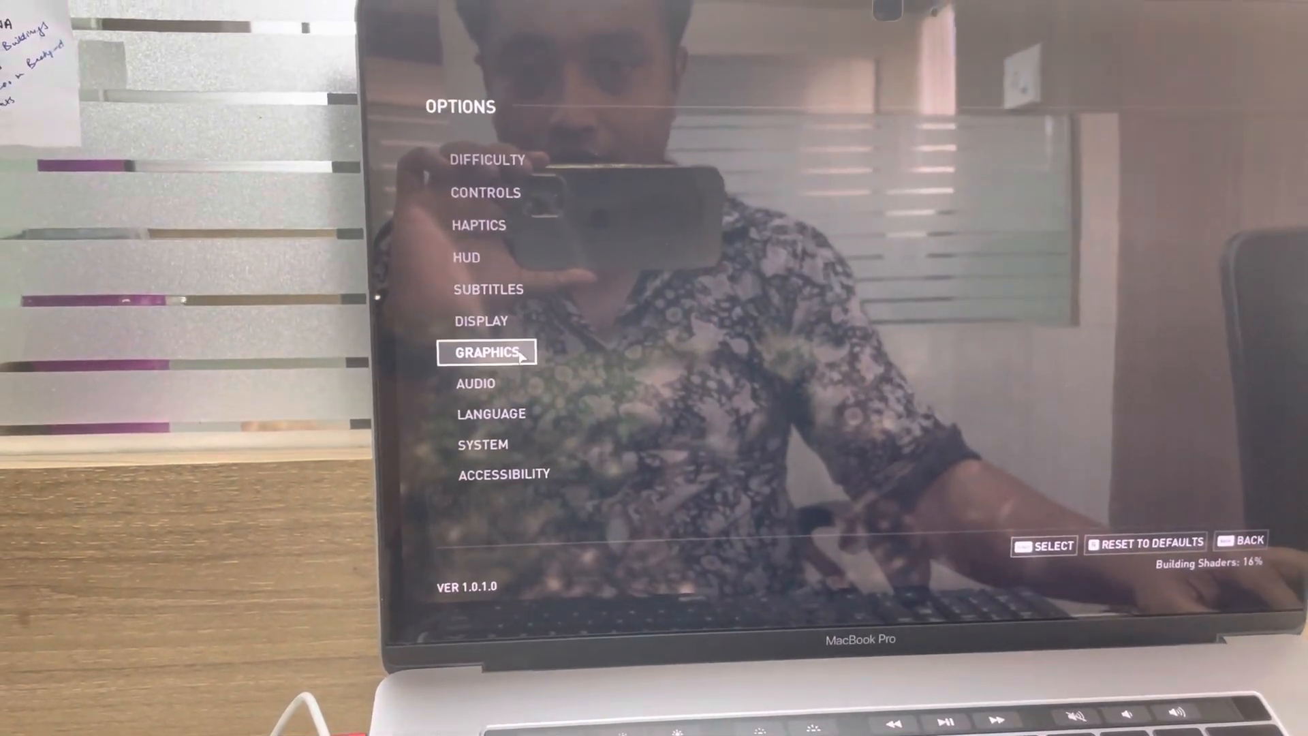
- View the Graphics settings and select the Graphics Preset row showing VRAM over the limit
left_click(486, 352)
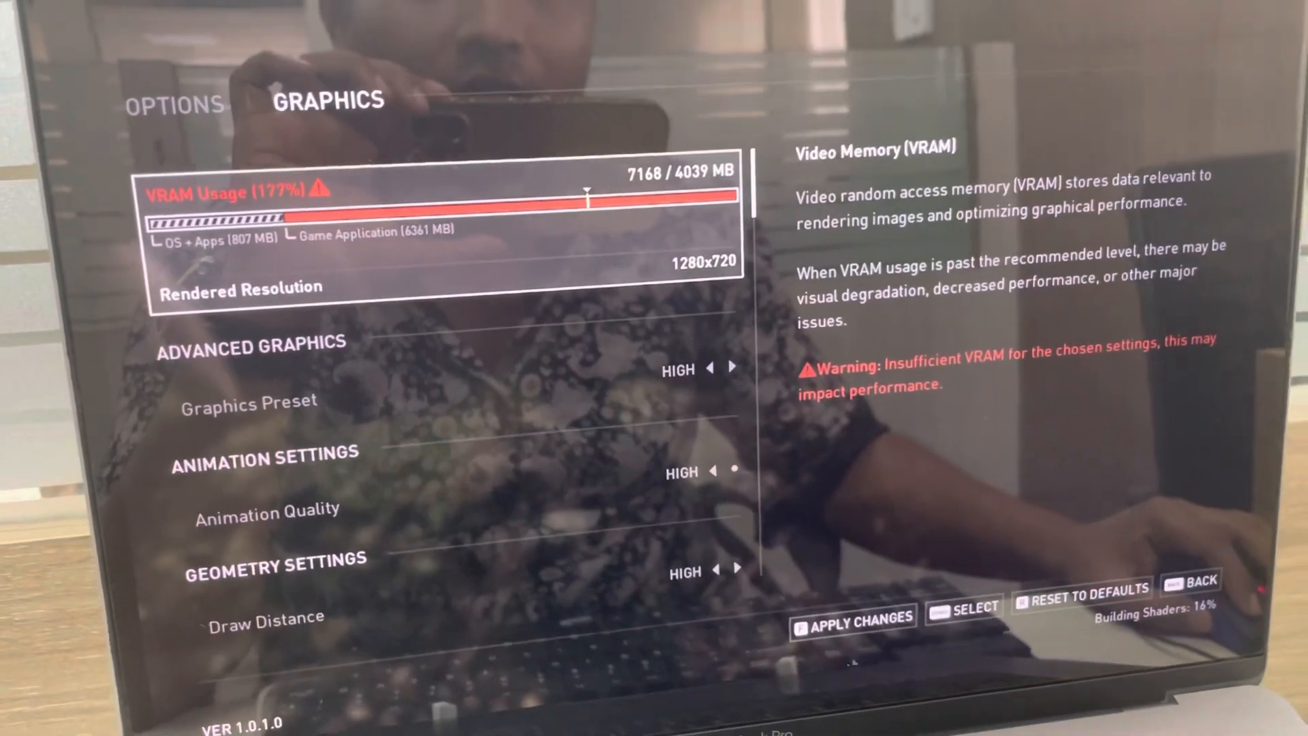
left_click(850, 617)
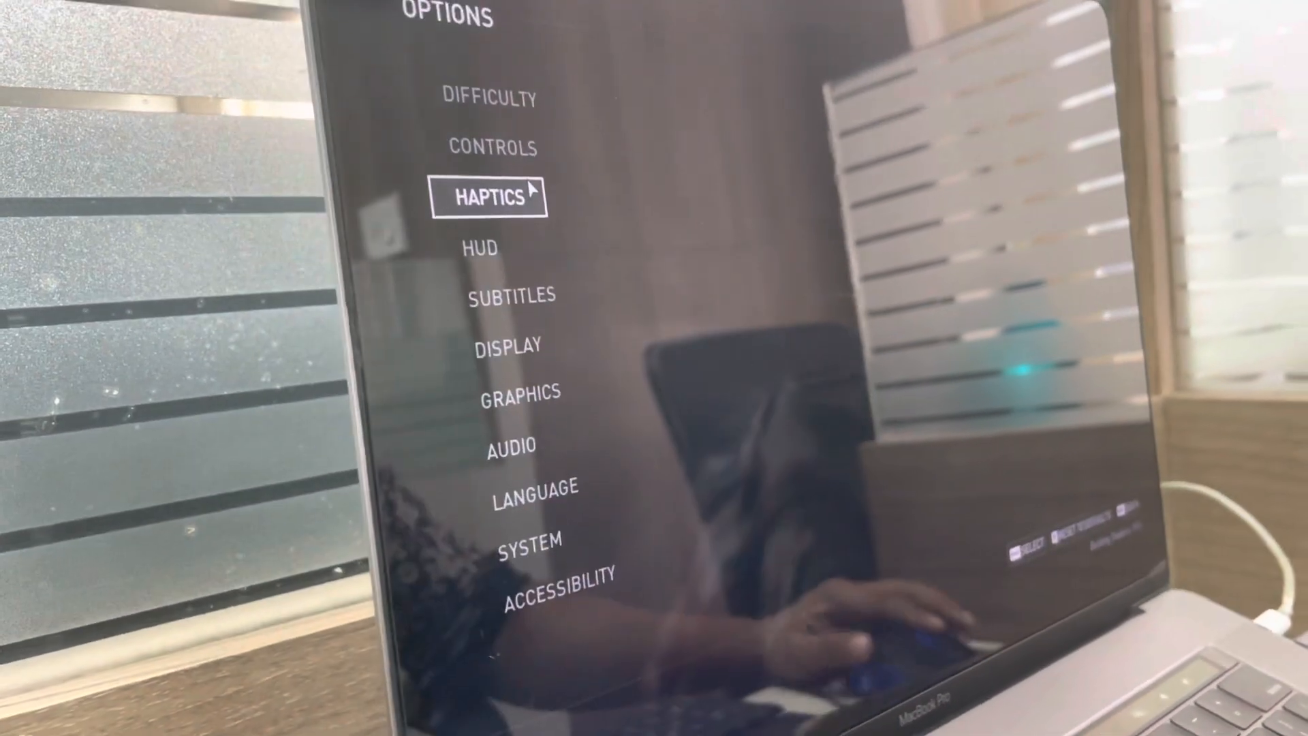
- Move down from the Graphics screen toward the Options category list
key("down")
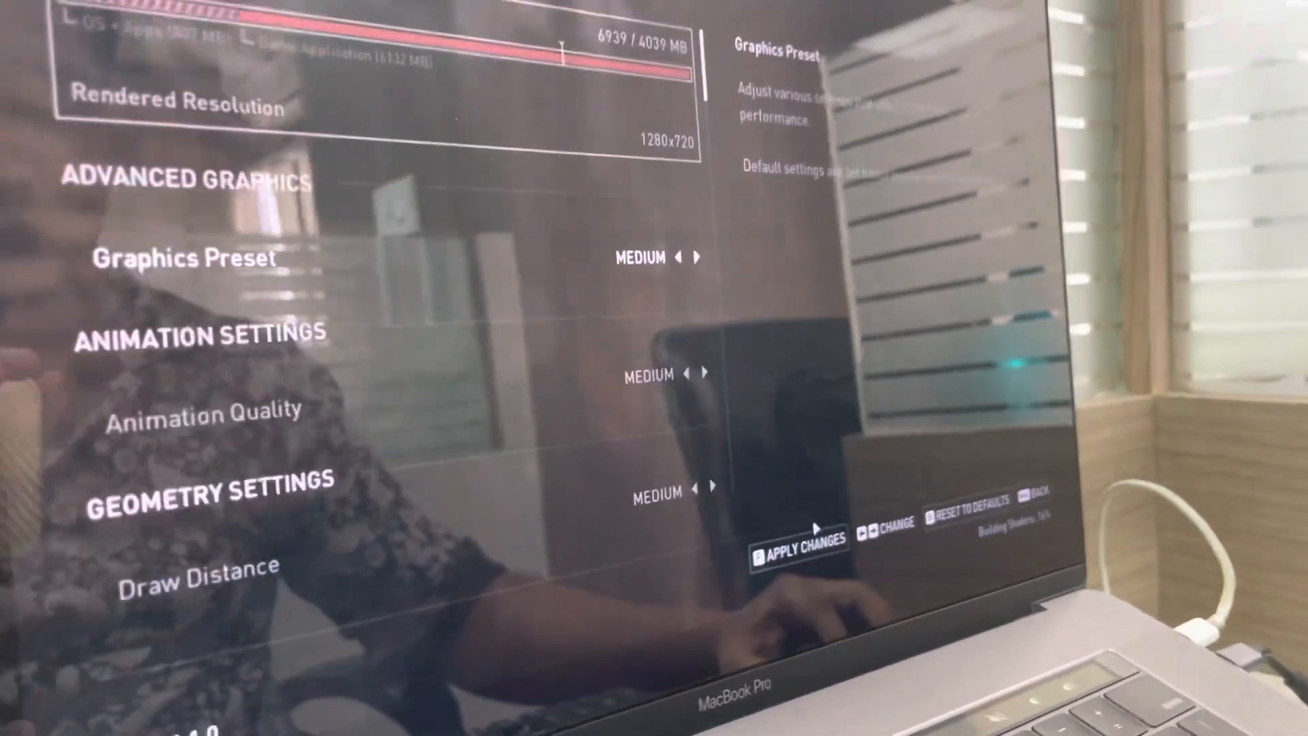
- Apply the Medium graphics preset changes
left_click(799, 542)
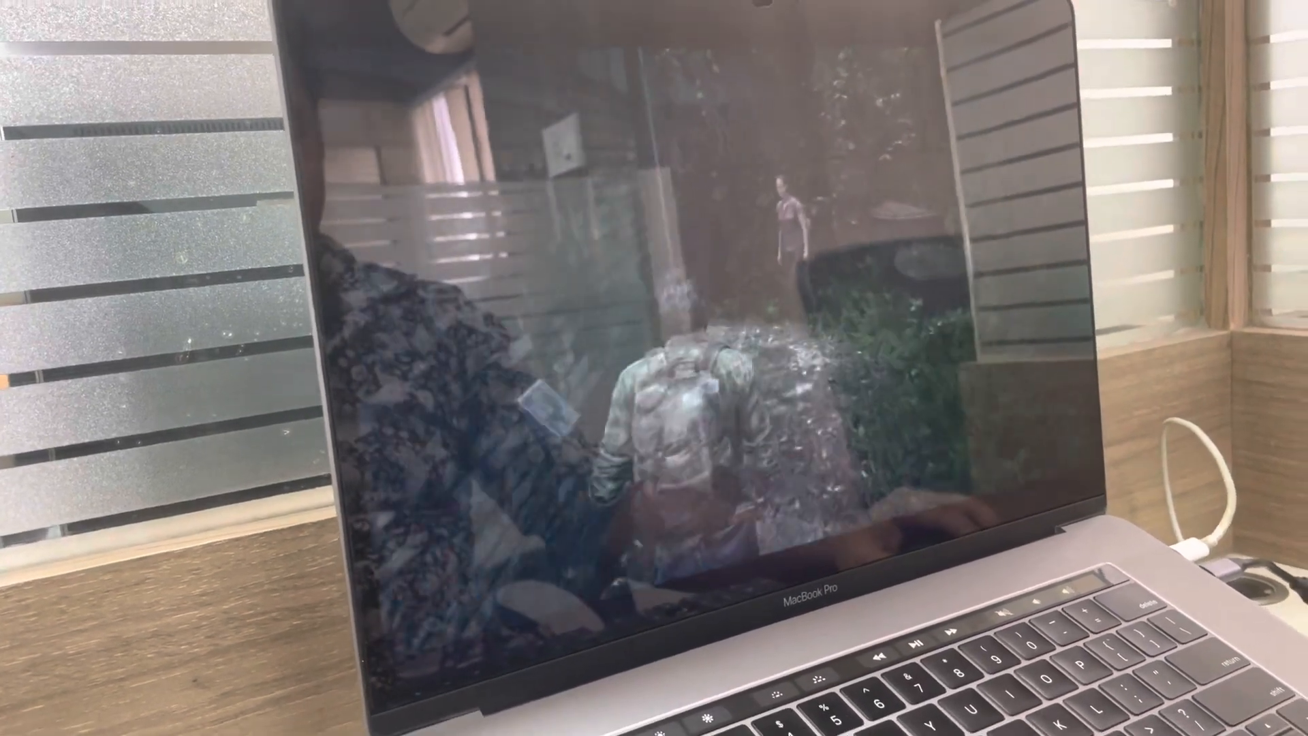
- Pause the game, go into Options > Graphics and set the preset to Low
key("Escape")
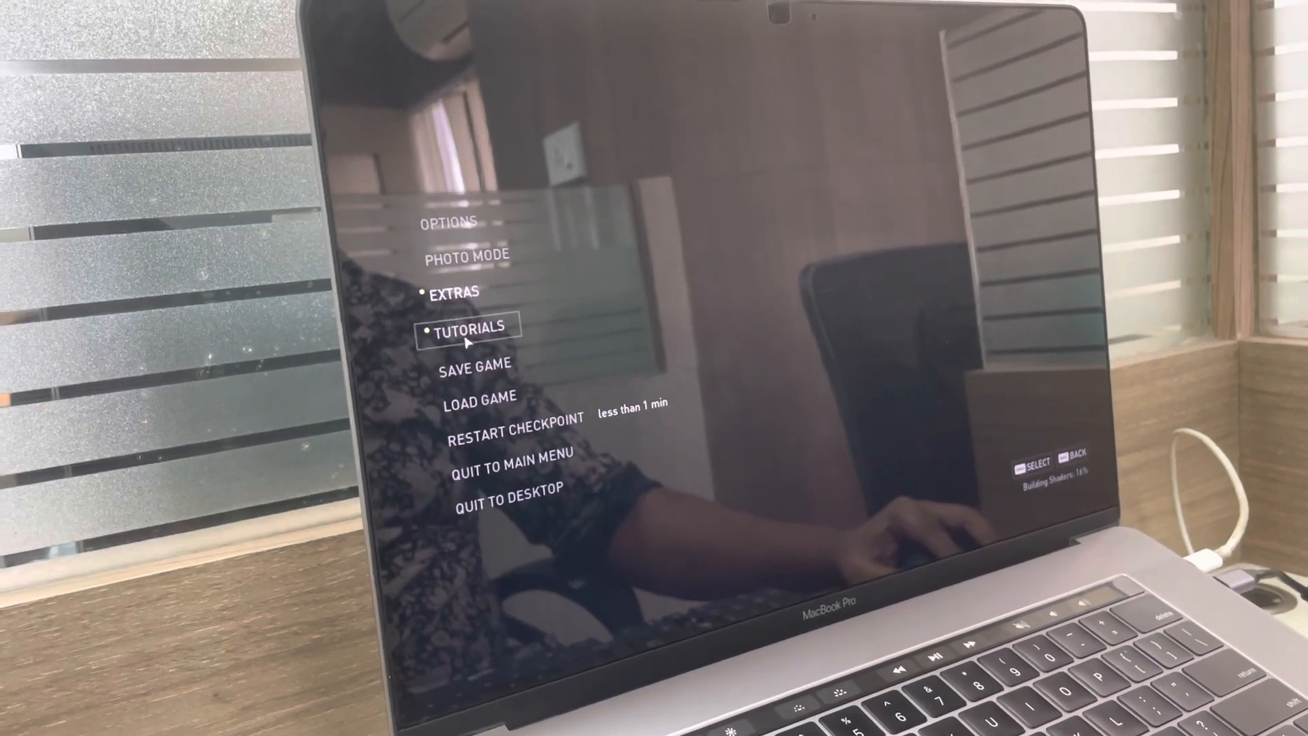
left_click(449, 222)
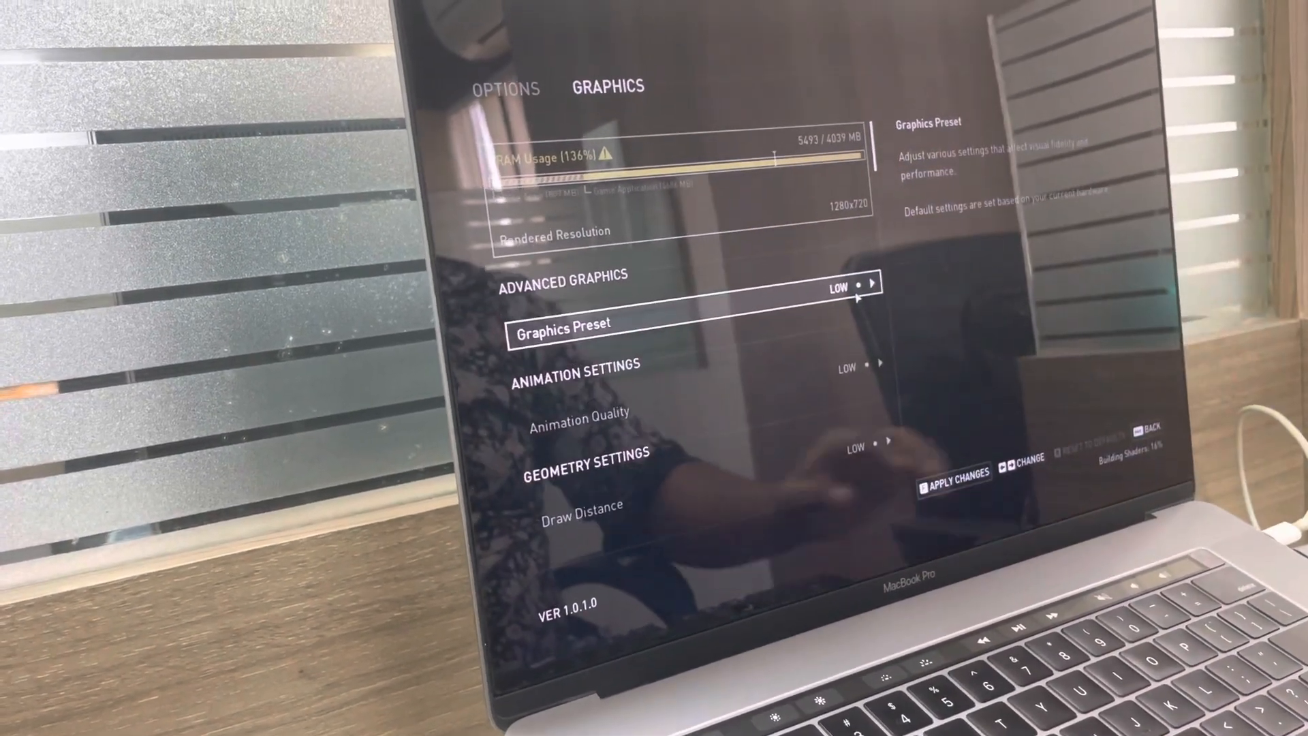
left_click(954, 472)
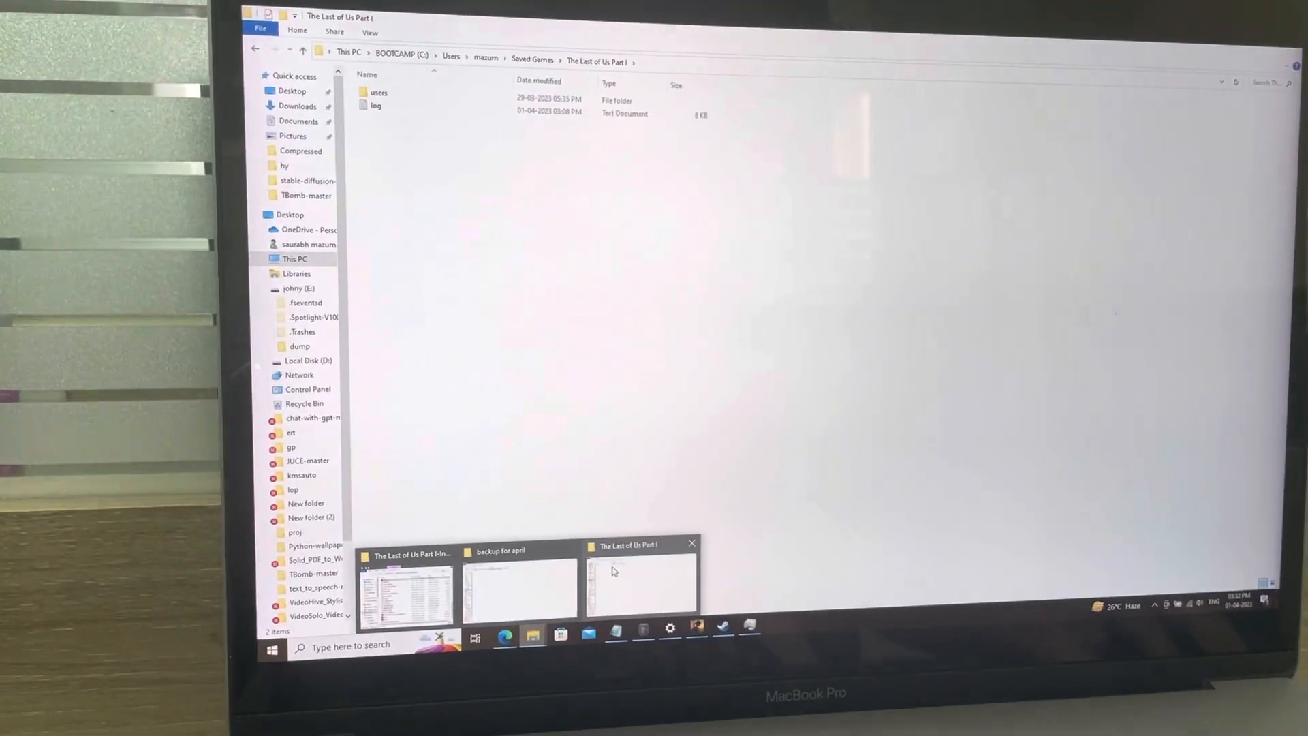
- In the other File Explorer window, go C: > Users > user folder > Saved Games
left_click(531, 61)
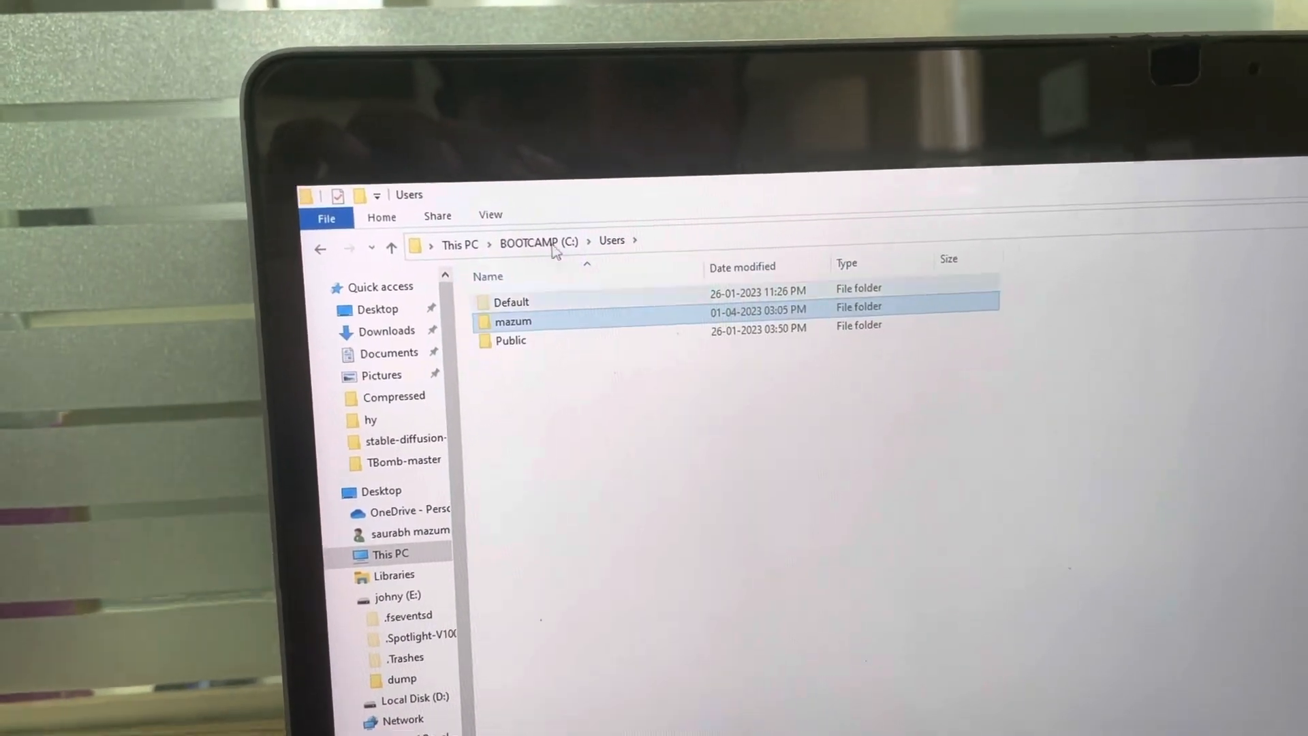
left_click(538, 242)
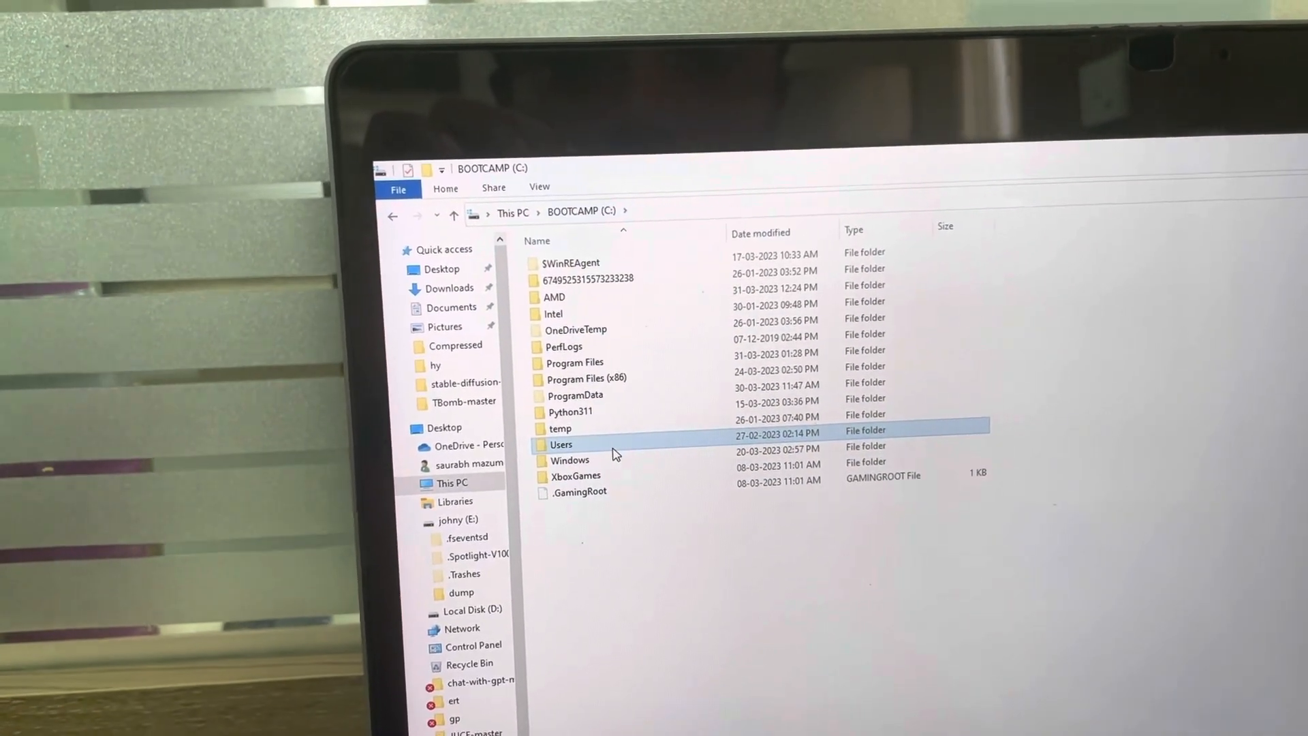
double_click(560, 443)
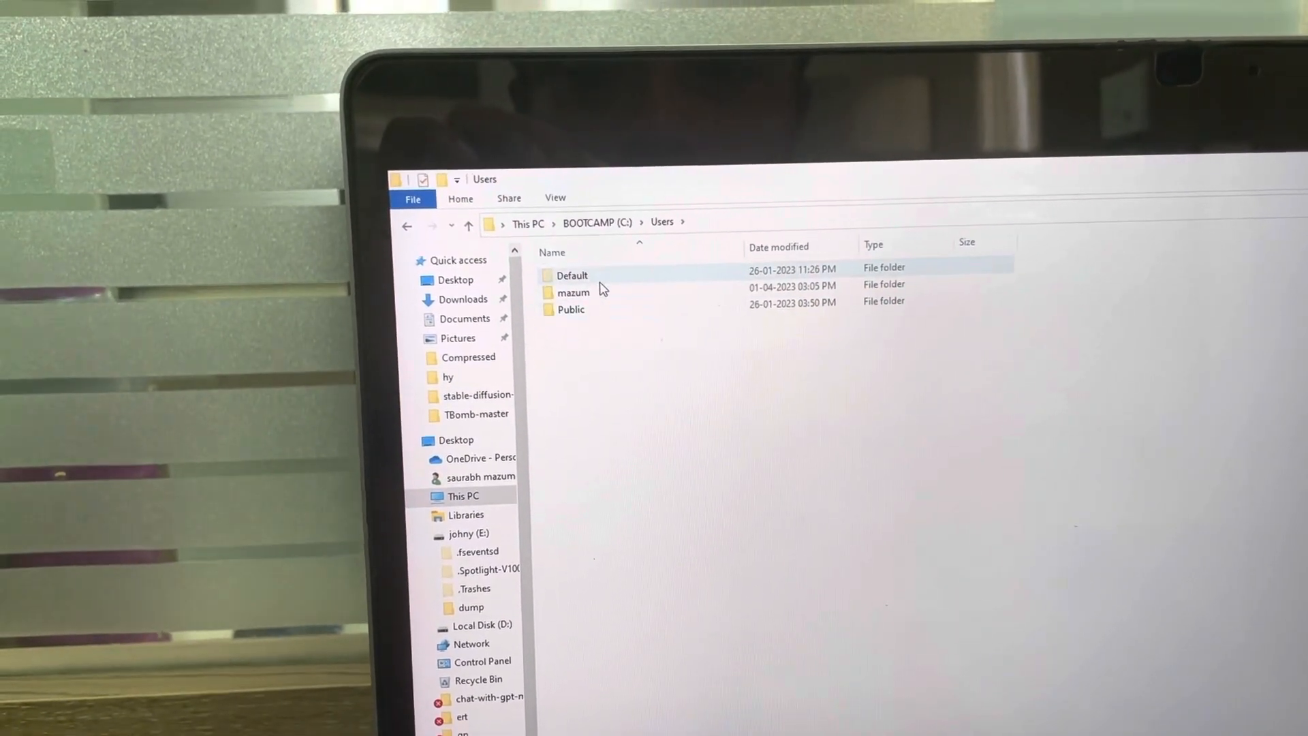
double_click(573, 292)
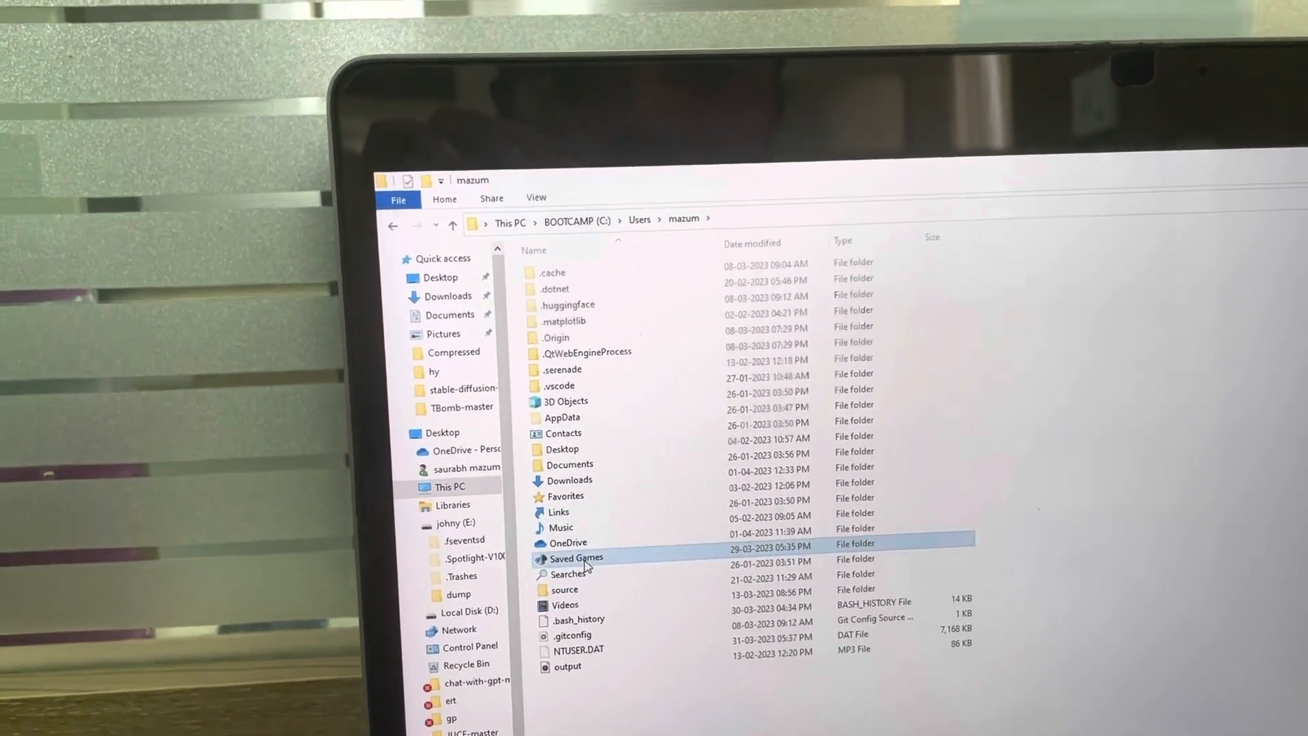
double_click(576, 558)
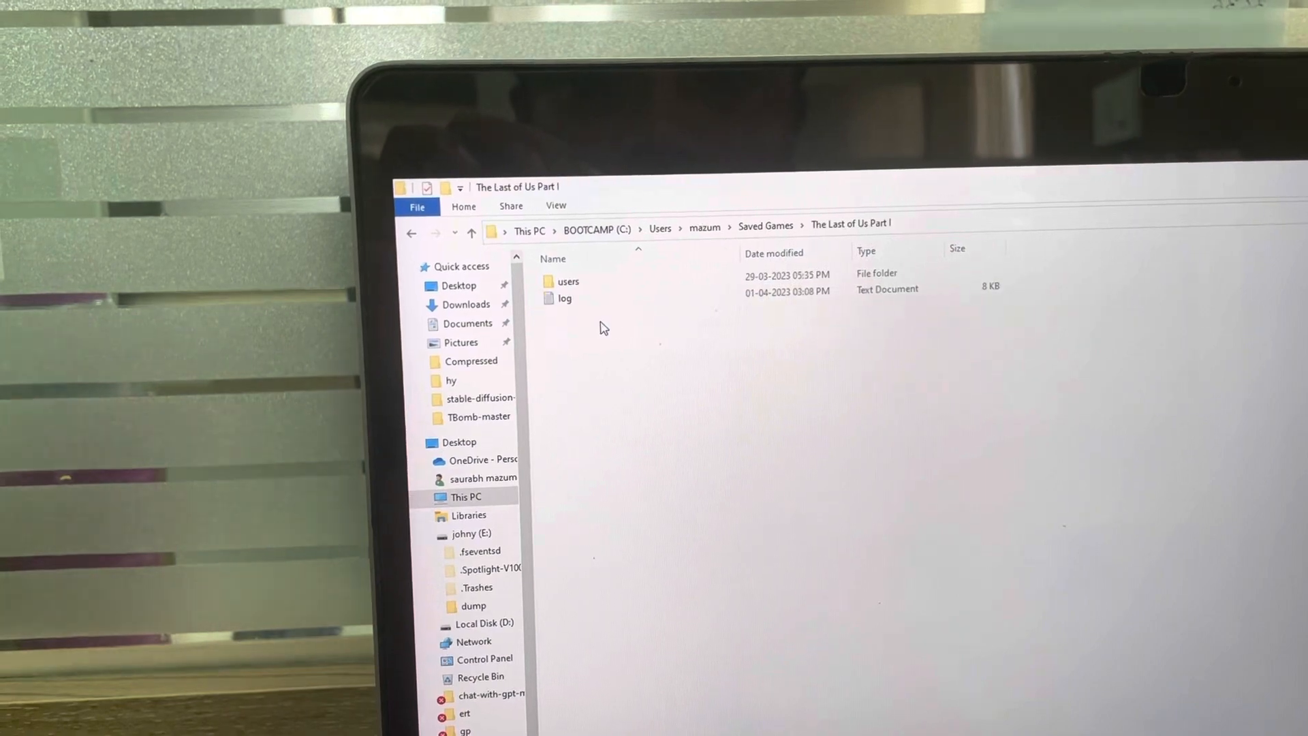